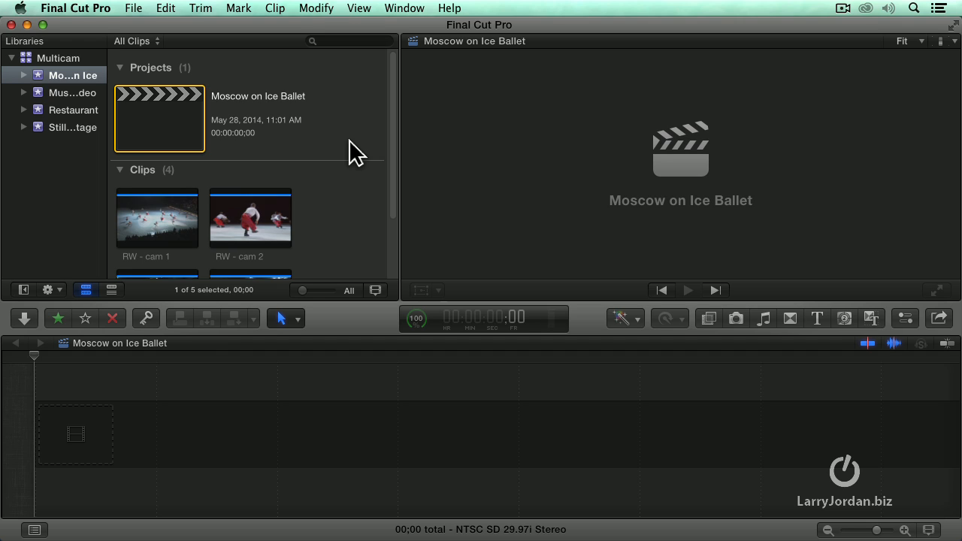
{"action": "mouse_move", "coordinate": [342, 206]}
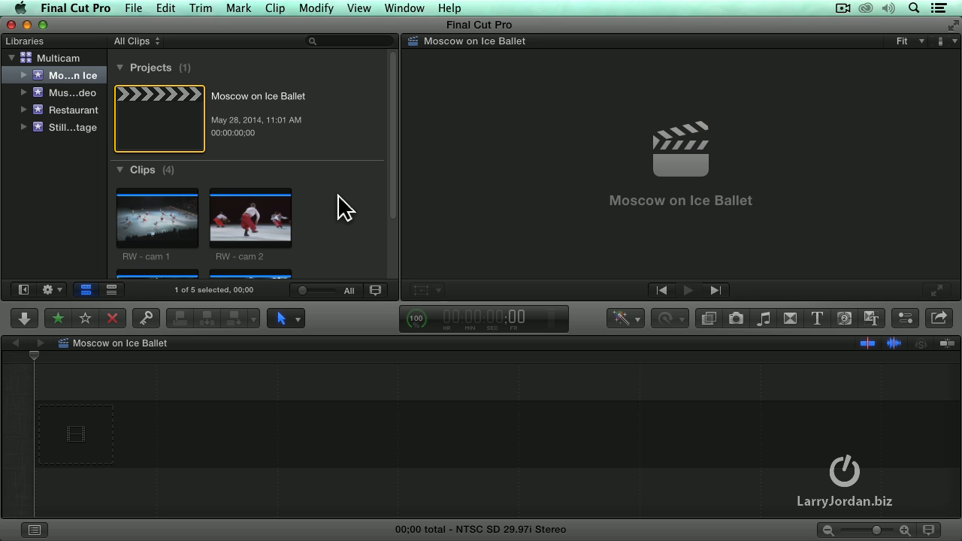
{"action": "mouse_move", "coordinate": [75, 103]}
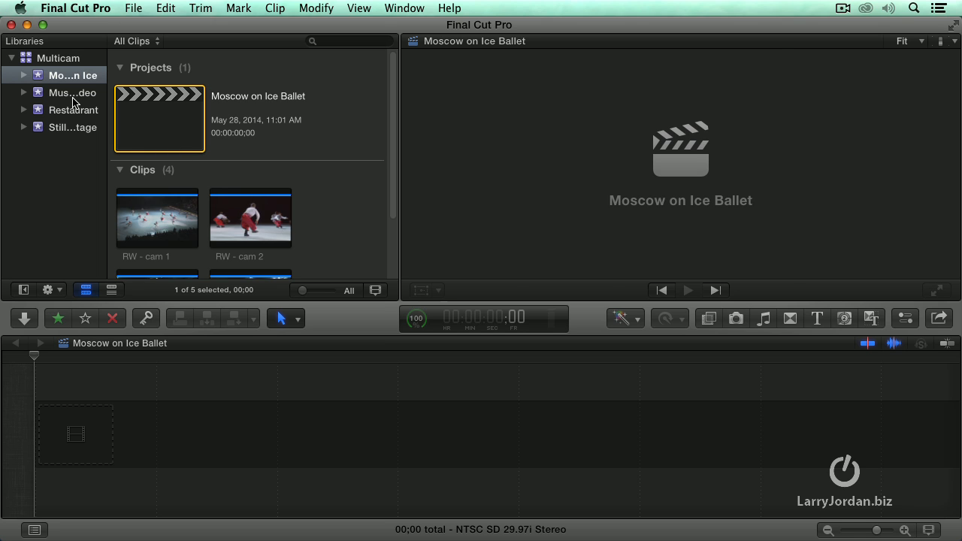
Open the Music Video event and preview its camera-angle clips
{"action": "left_click", "coordinate": [72, 92]}
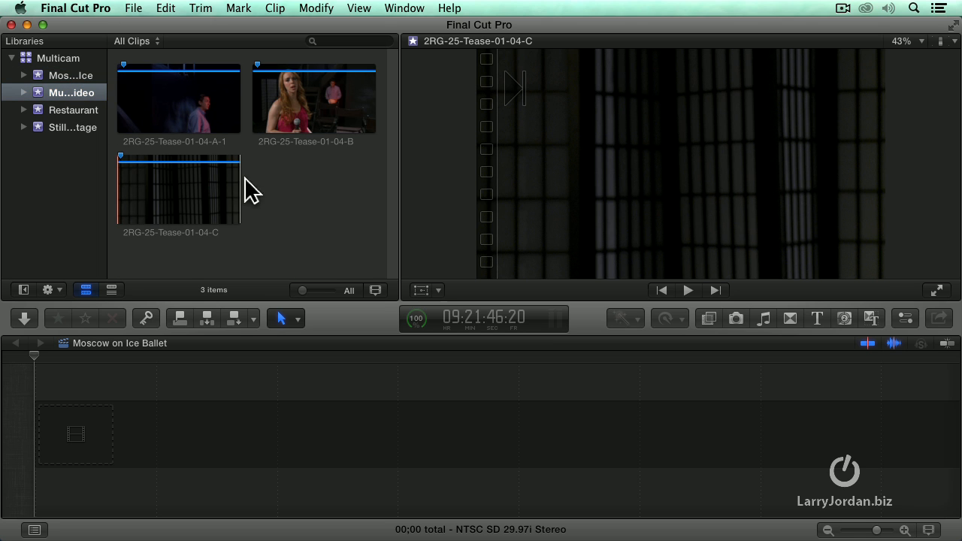
{"action": "mouse_move", "coordinate": [240, 203]}
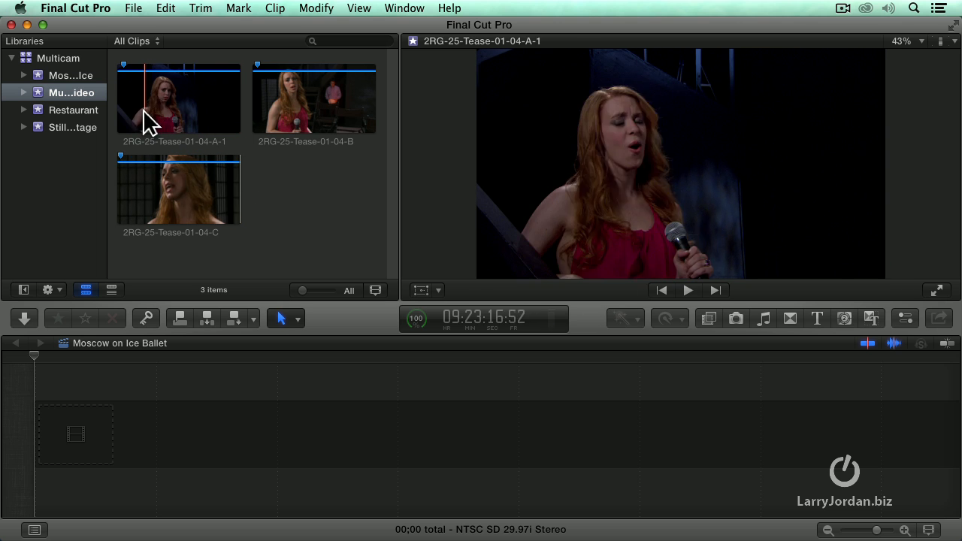
{"action": "left_click", "coordinate": [179, 188]}
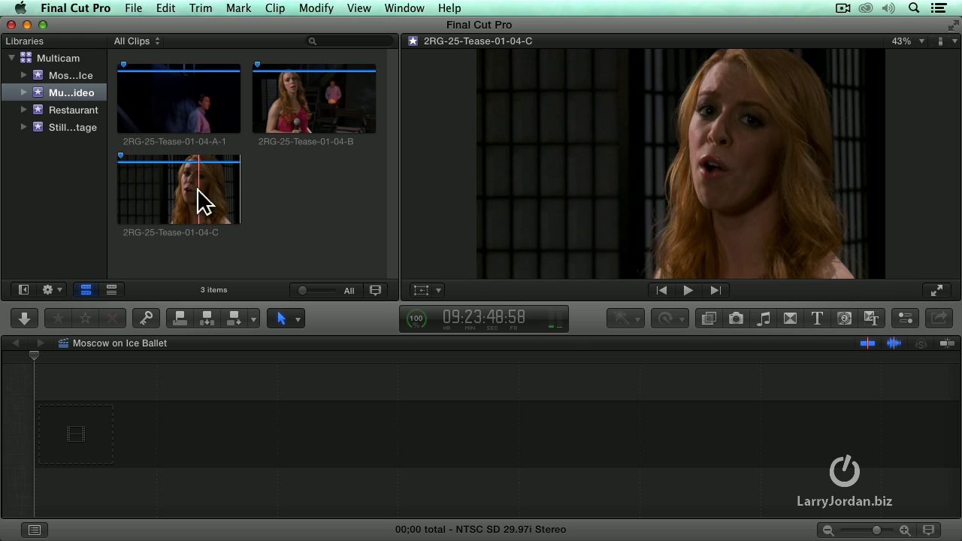
{"action": "mouse_move", "coordinate": [180, 188]}
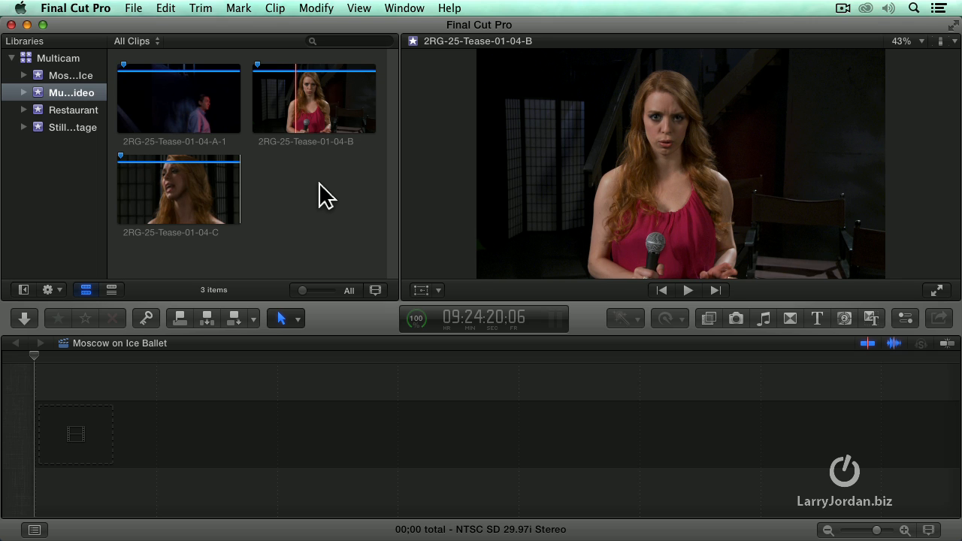
{"action": "mouse_move", "coordinate": [346, 201]}
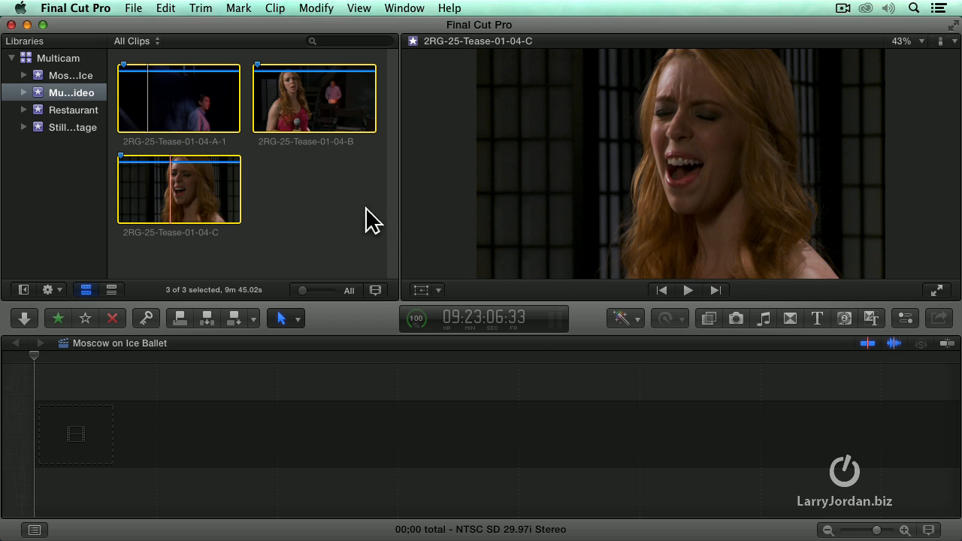
{"action": "mouse_move", "coordinate": [357, 213]}
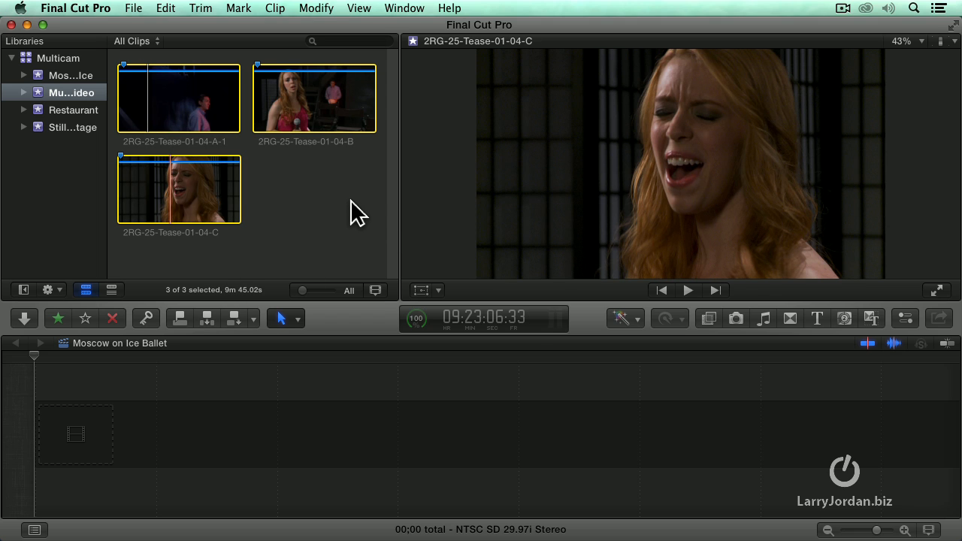
Check the File menu, then bring up the shortcut menu for the selected clips
{"action": "left_click", "coordinate": [133, 9]}
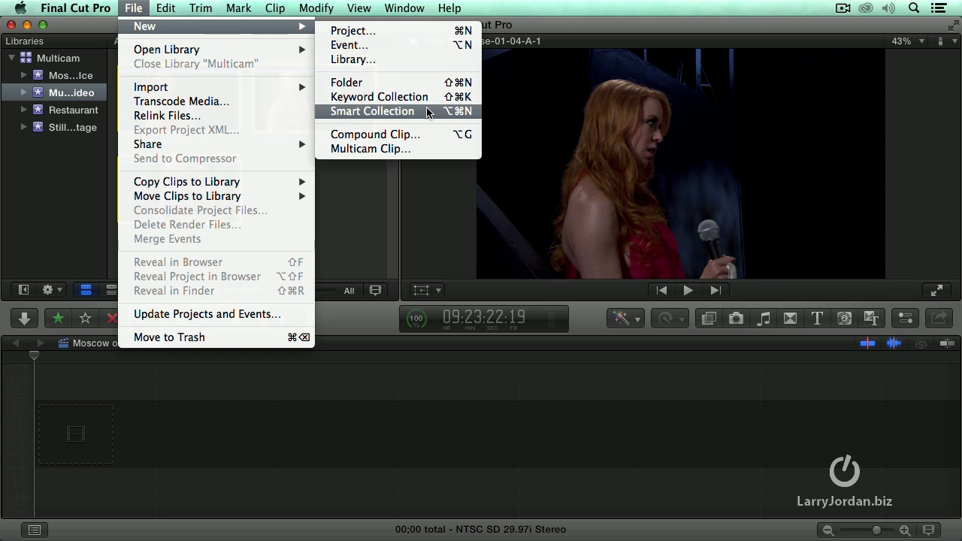
{"action": "mouse_move", "coordinate": [371, 149]}
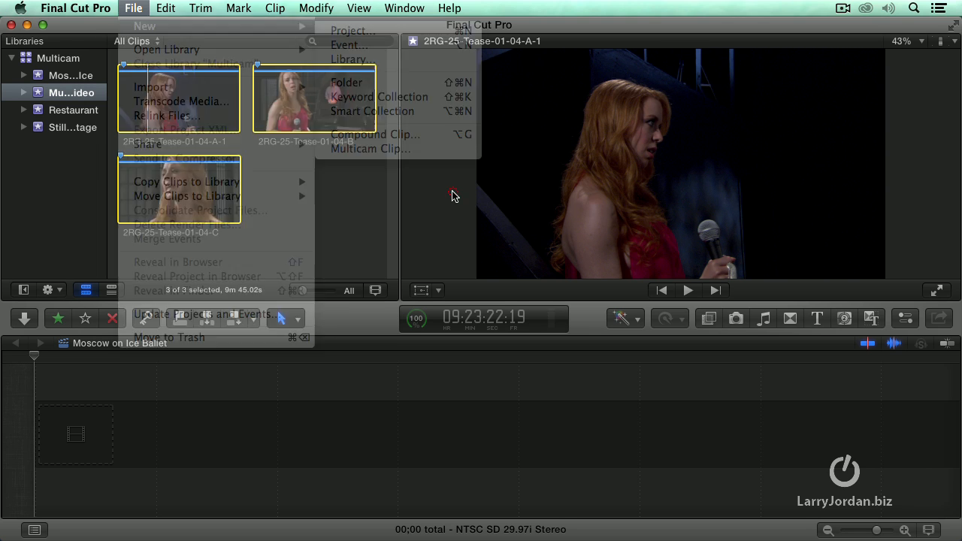
{"action": "right_click", "coordinate": [180, 98]}
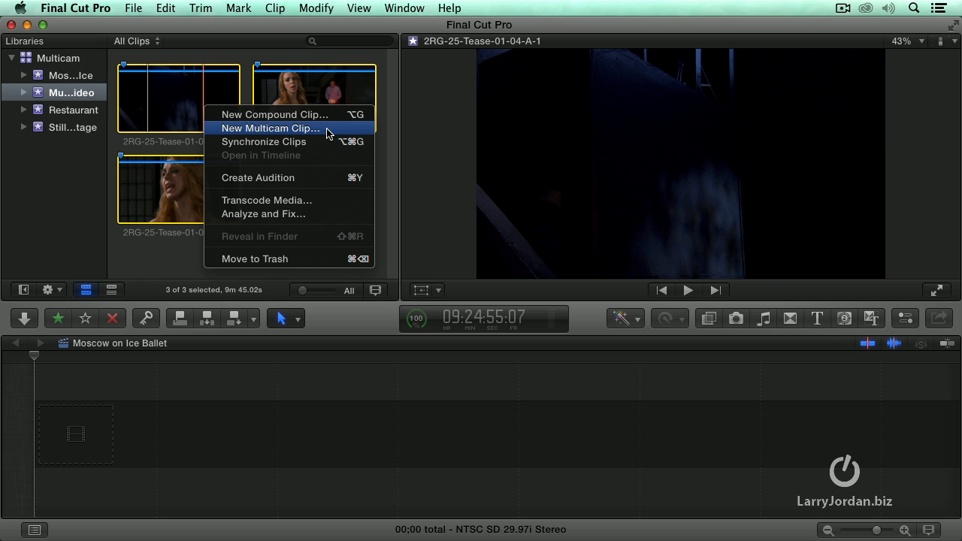
Create an audio-synced multicam clip named 'Music Multiclip' from the three clips
{"action": "left_click", "coordinate": [270, 128]}
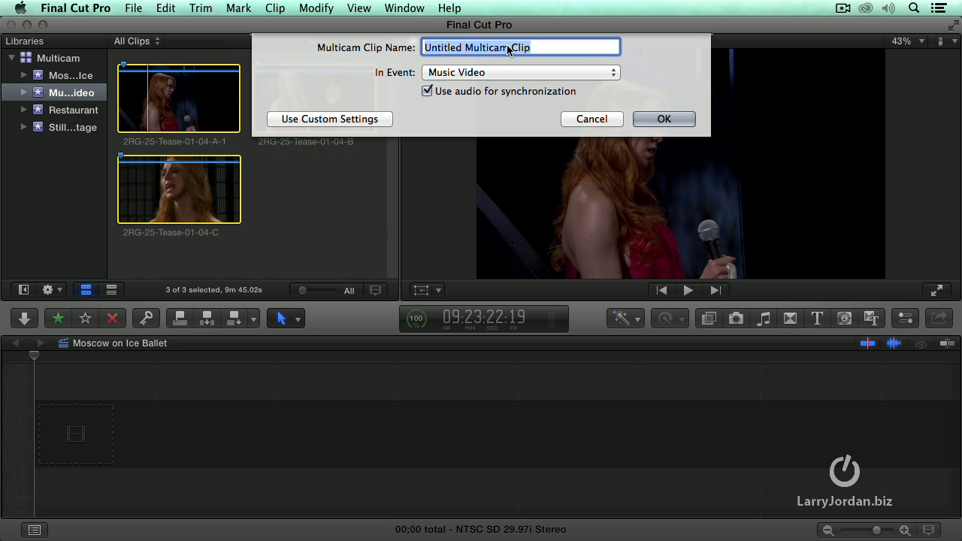
{"action": "mouse_move", "coordinate": [507, 105]}
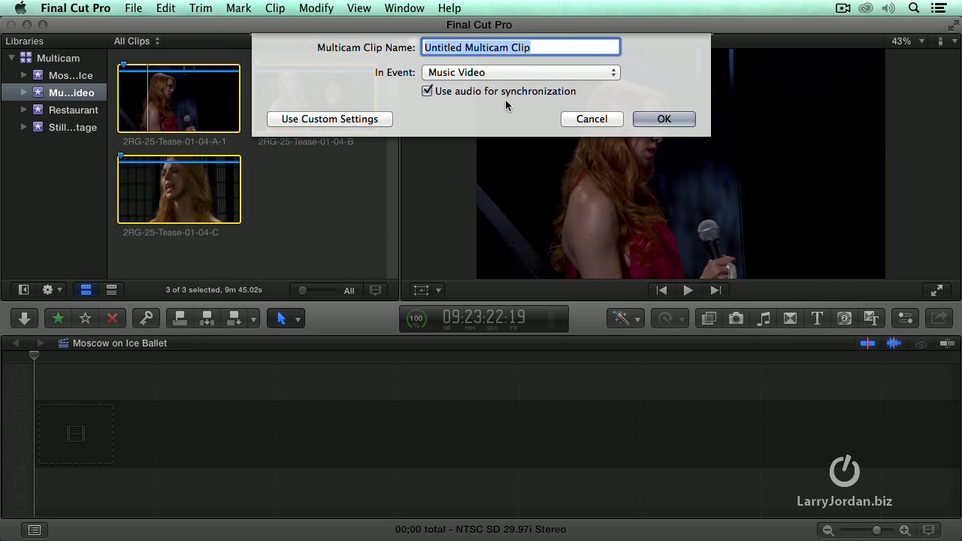
{"action": "mouse_move", "coordinate": [545, 121]}
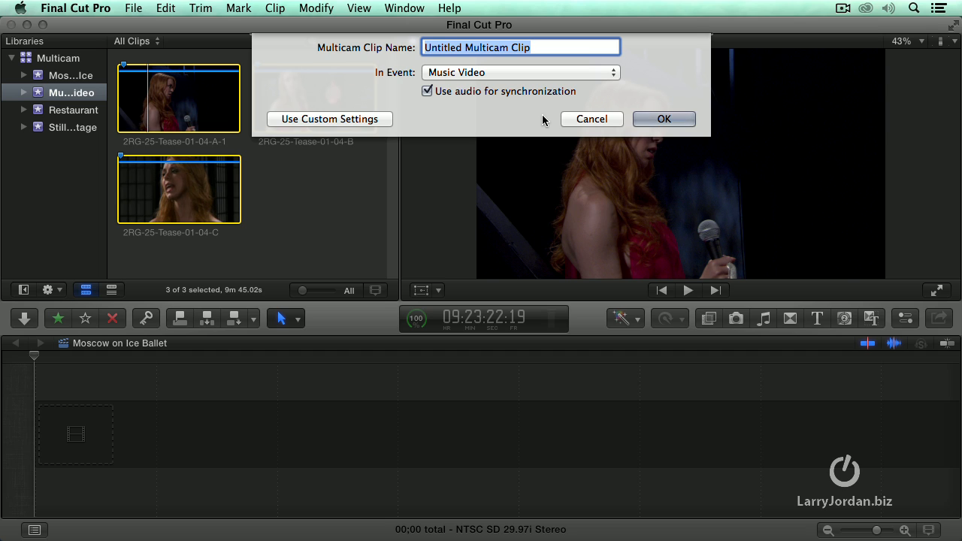
{"action": "type", "text": "Music"}
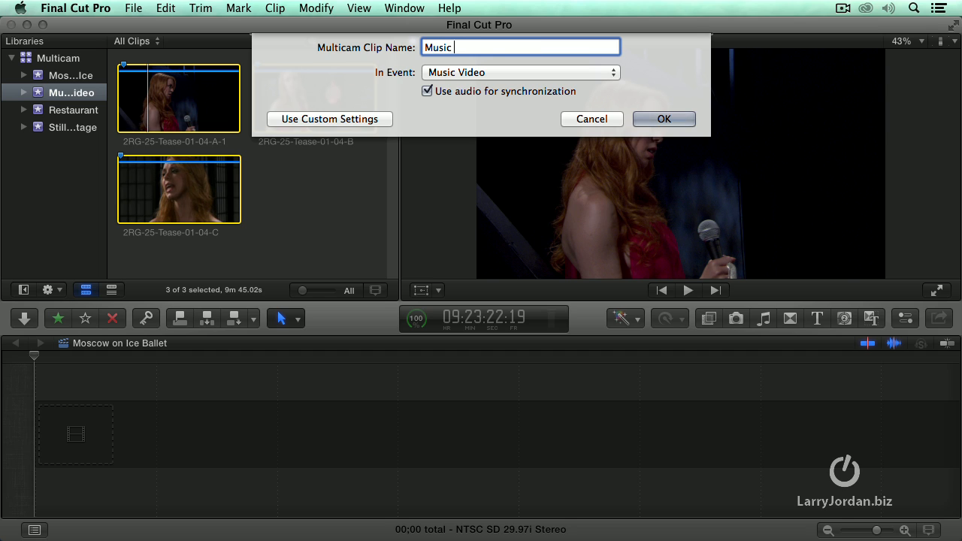
{"action": "type", "text": "Multica"}
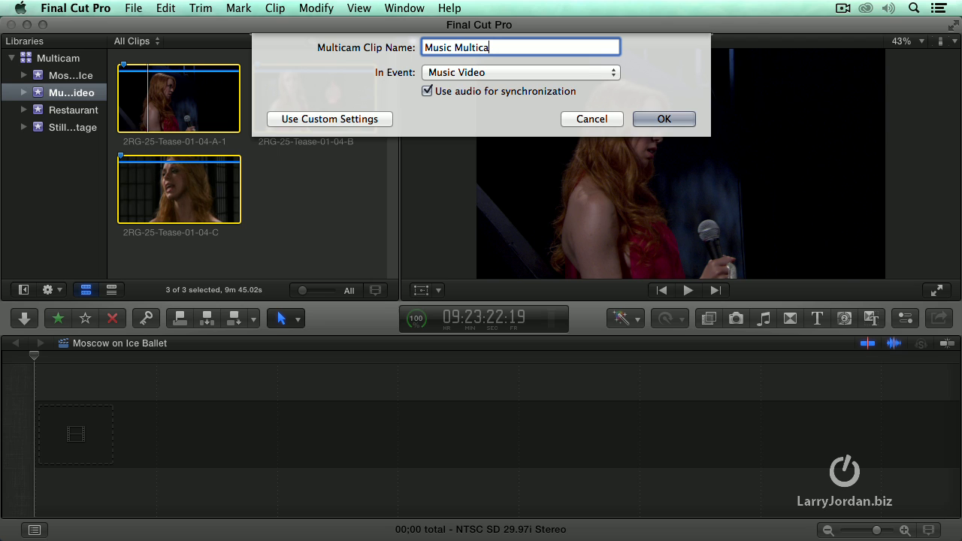
{"action": "type", "text": "lip"}
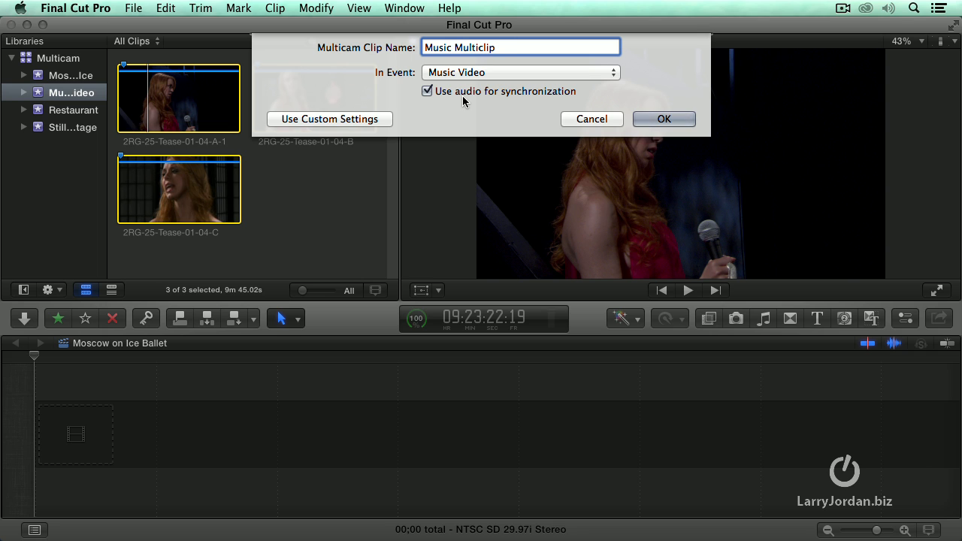
{"action": "left_click", "coordinate": [663, 119]}
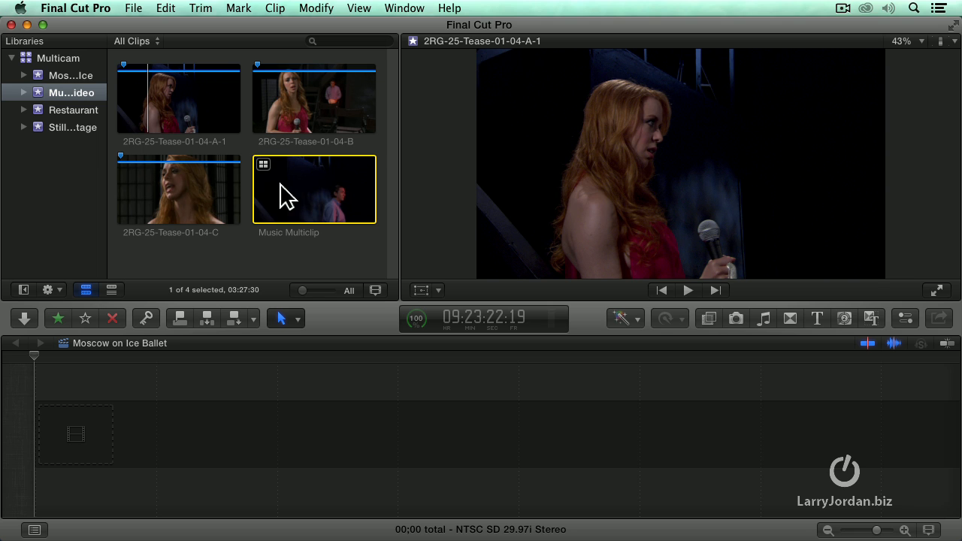
Open the Restaurant event, preview 1_A_ep13 _WS, and select its three camera clips
{"action": "left_click", "coordinate": [73, 110]}
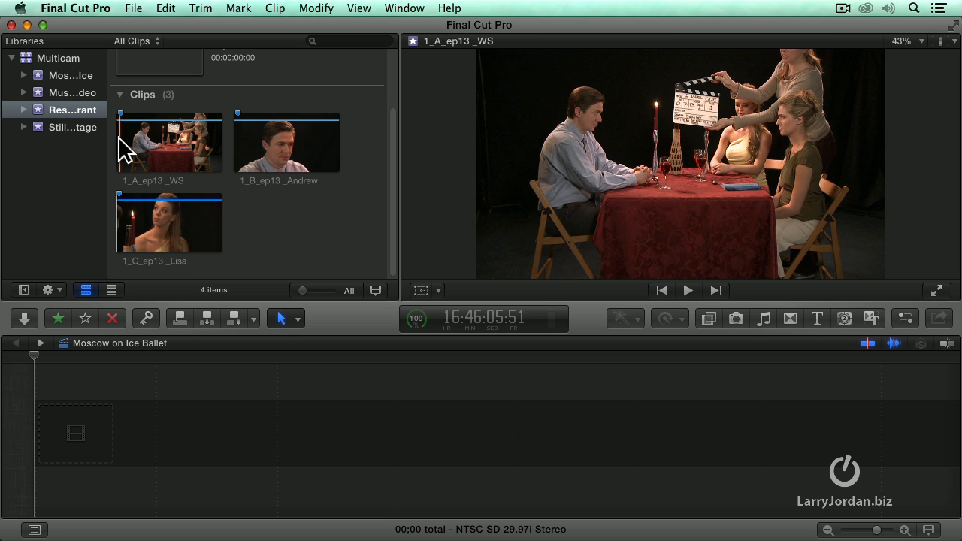
{"action": "left_click", "coordinate": [169, 143]}
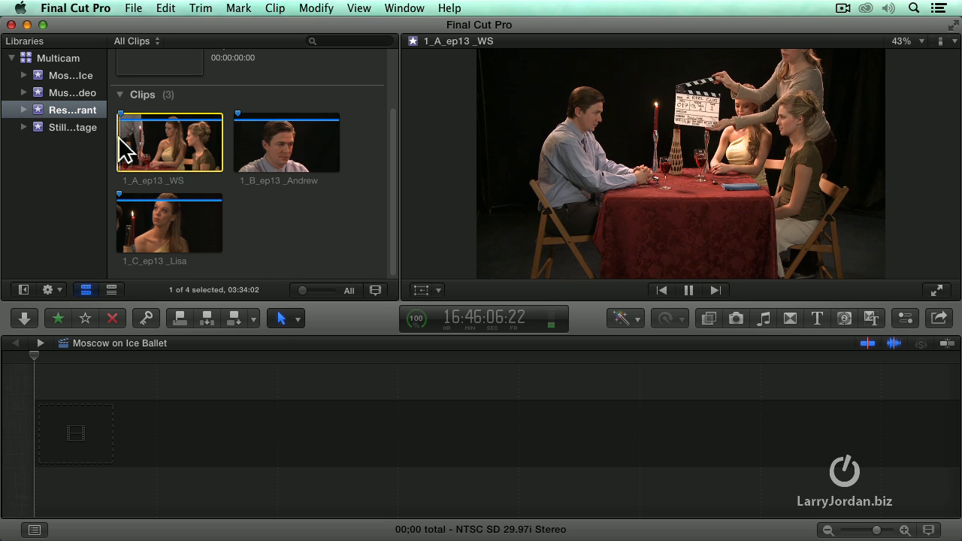
{"action": "left_click", "coordinate": [688, 290]}
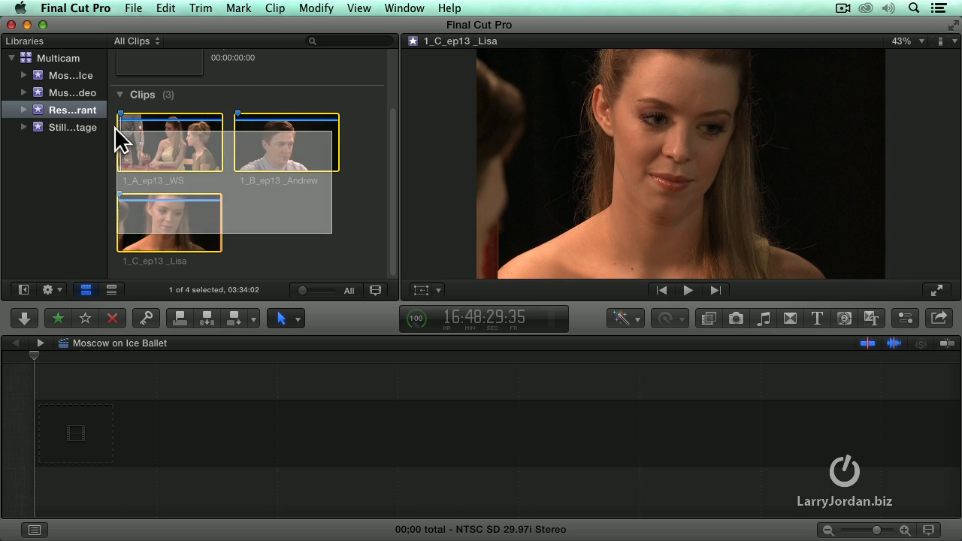
{"action": "left_click", "coordinate": [133, 8]}
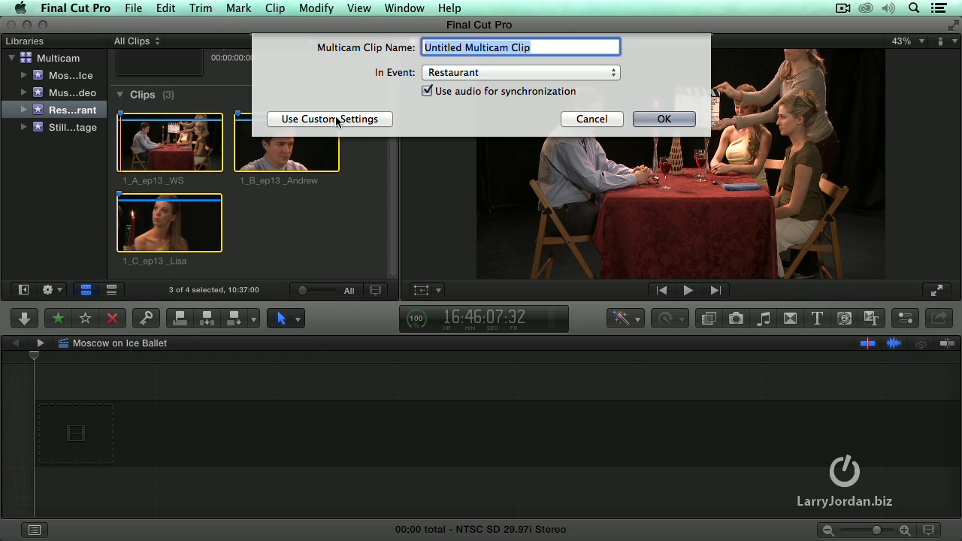
{"action": "left_click", "coordinate": [329, 119]}
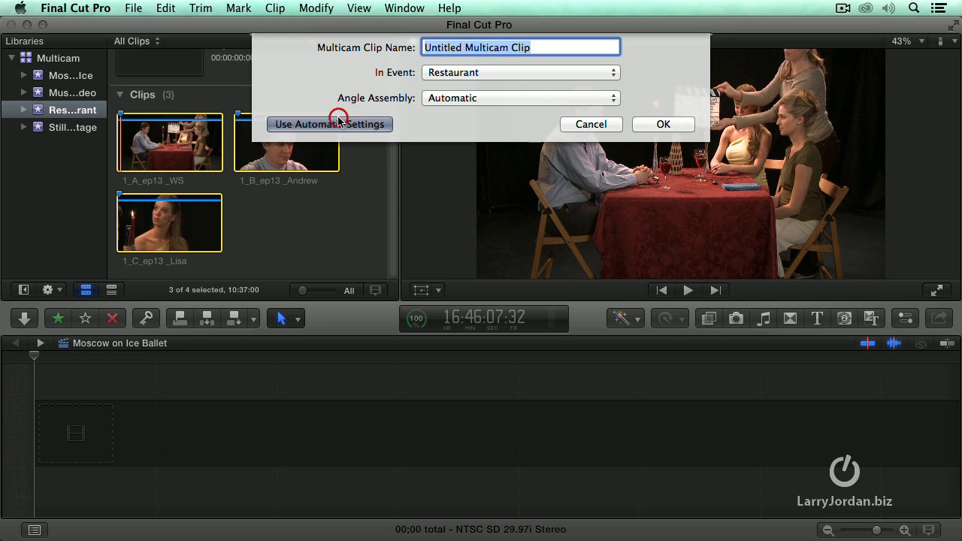
{"action": "left_click", "coordinate": [330, 124]}
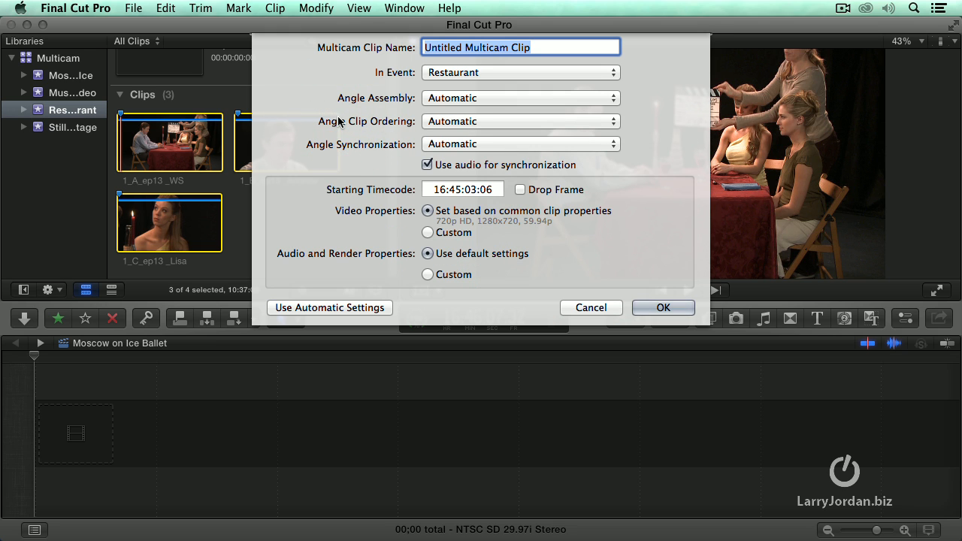
{"action": "left_click", "coordinate": [427, 165]}
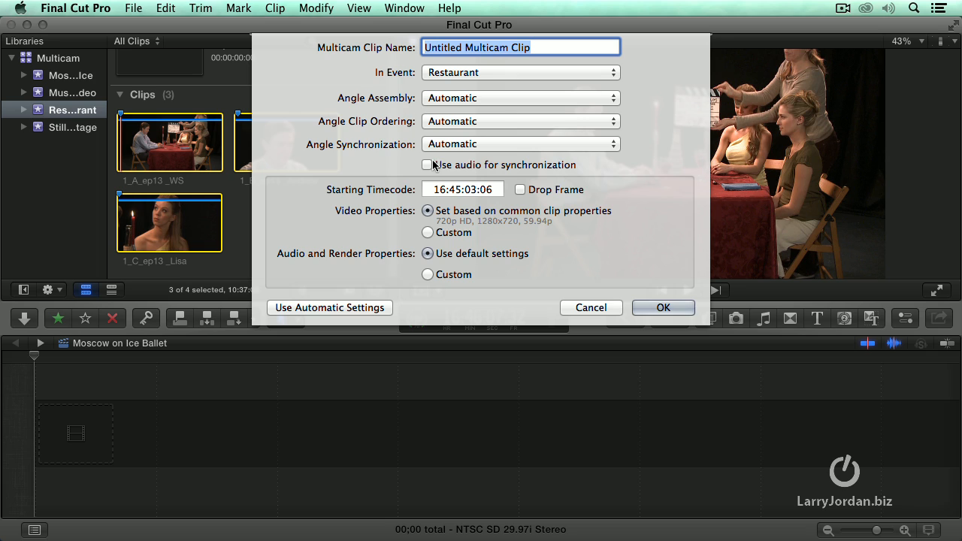
{"action": "mouse_move", "coordinate": [362, 98]}
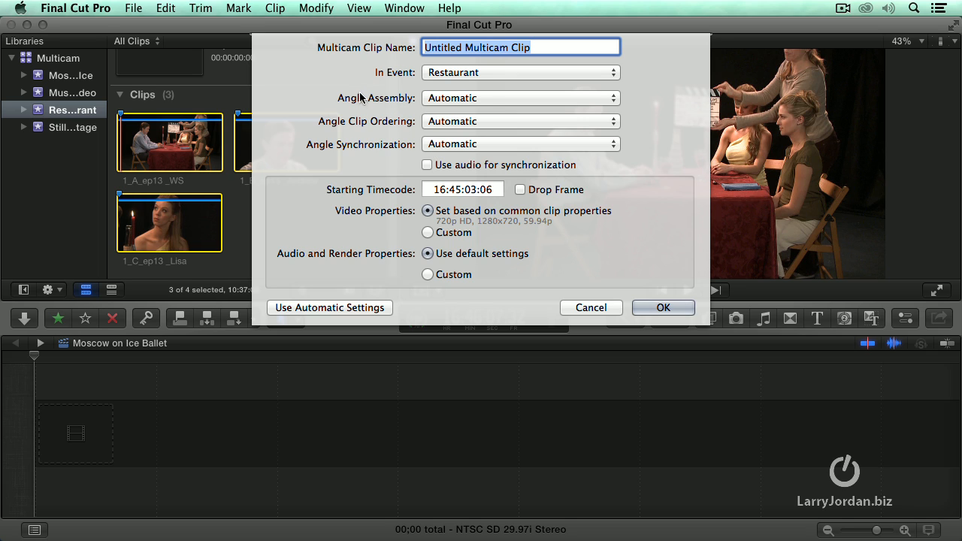
{"action": "left_click", "coordinate": [520, 98]}
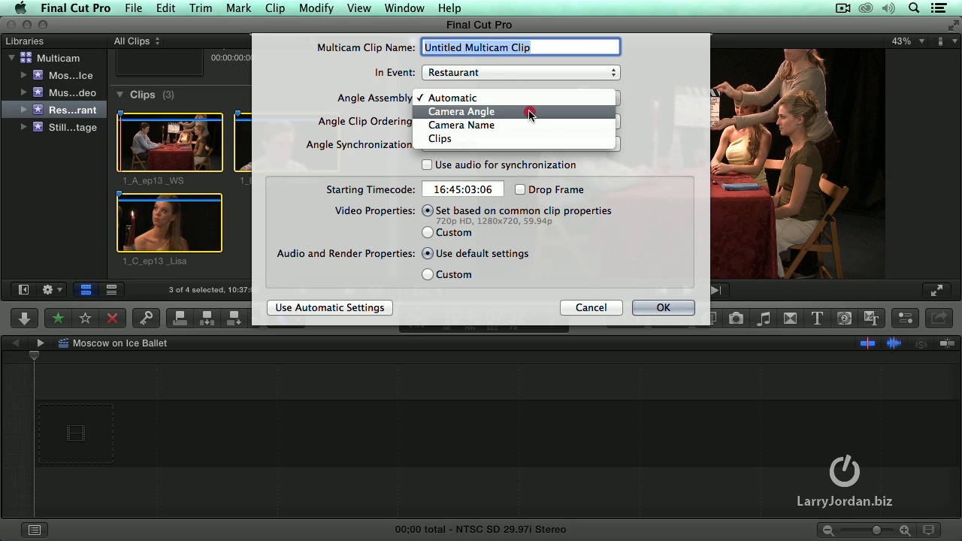
{"action": "mouse_move", "coordinate": [531, 139]}
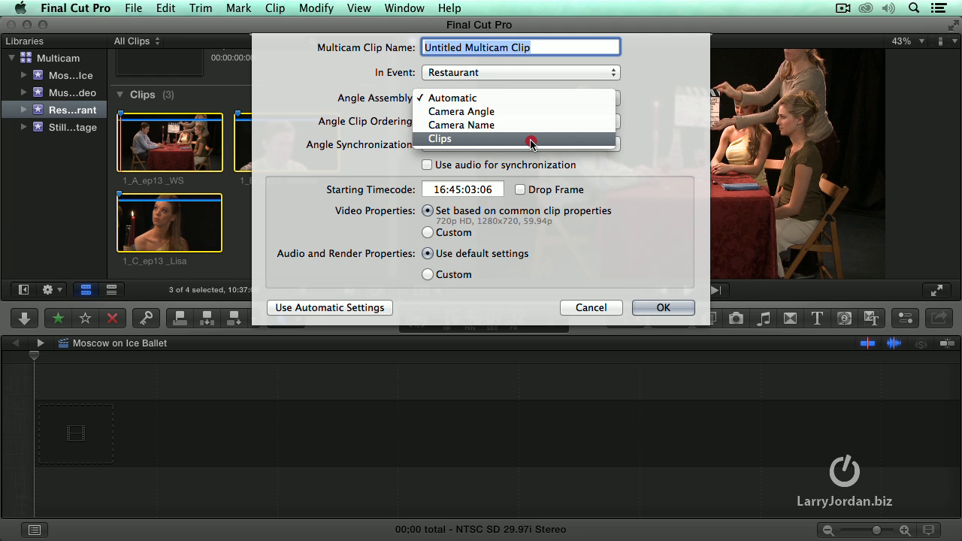
{"action": "mouse_move", "coordinate": [532, 111]}
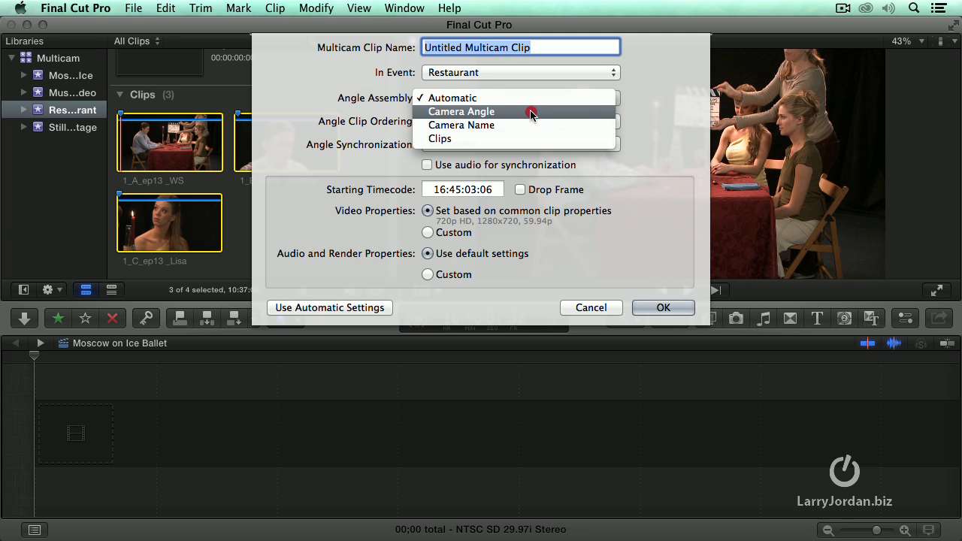
{"action": "mouse_move", "coordinate": [534, 126]}
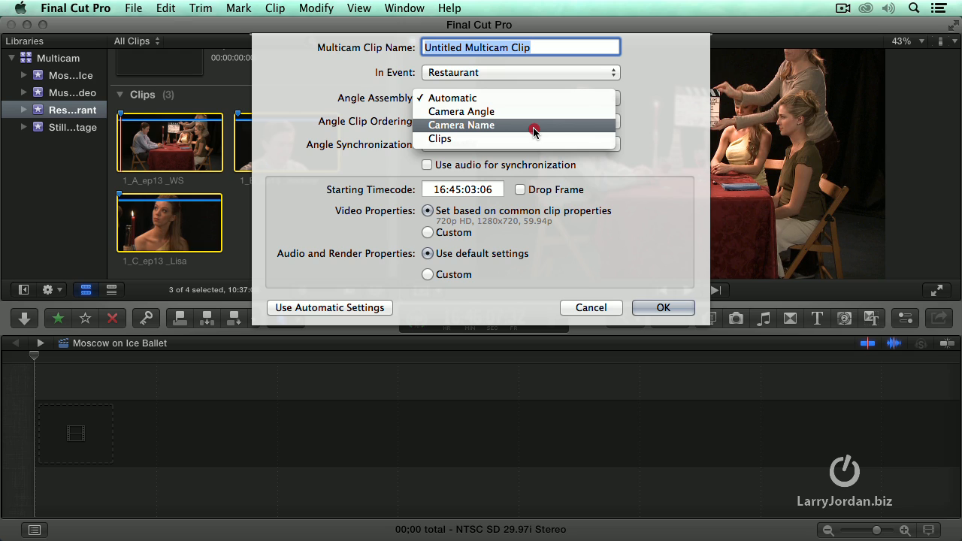
{"action": "mouse_move", "coordinate": [538, 138]}
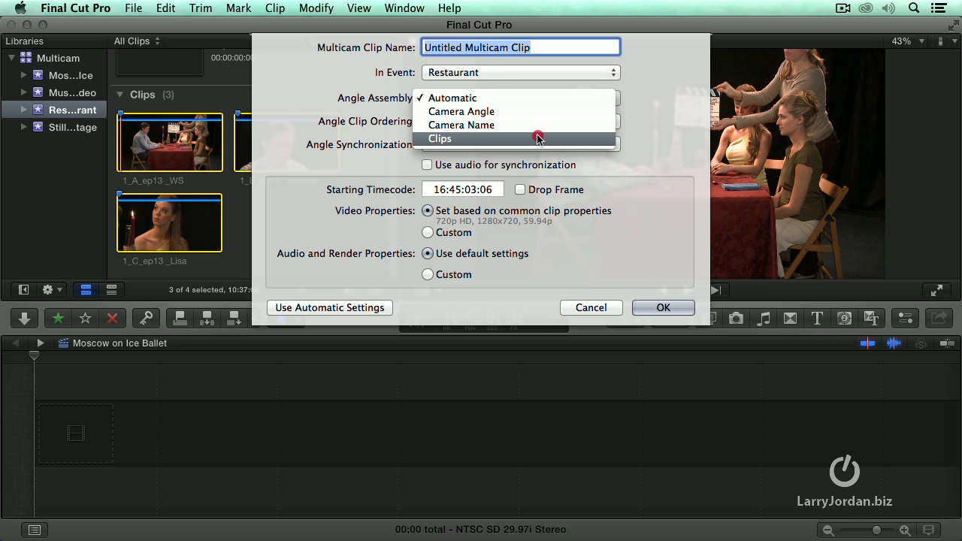
{"action": "mouse_move", "coordinate": [534, 111]}
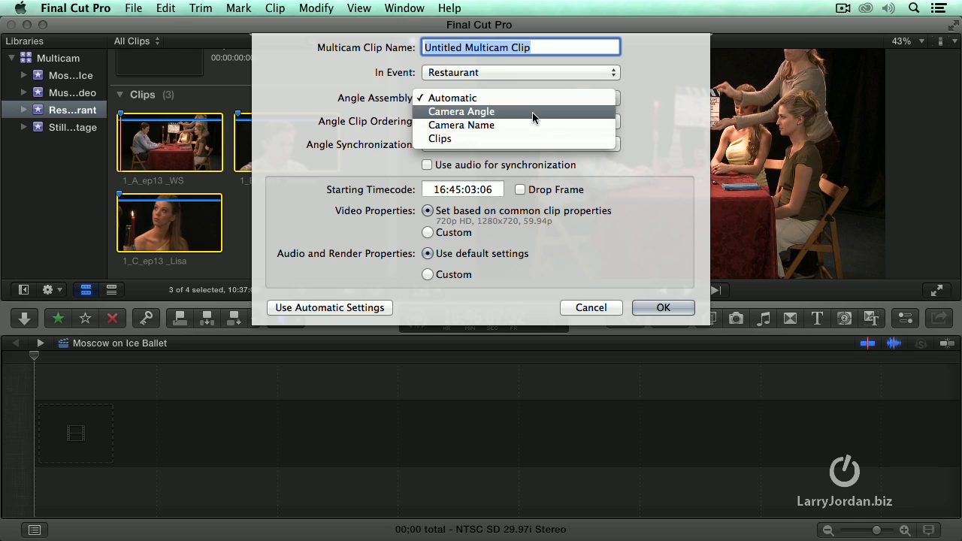
{"action": "left_click", "coordinate": [452, 97]}
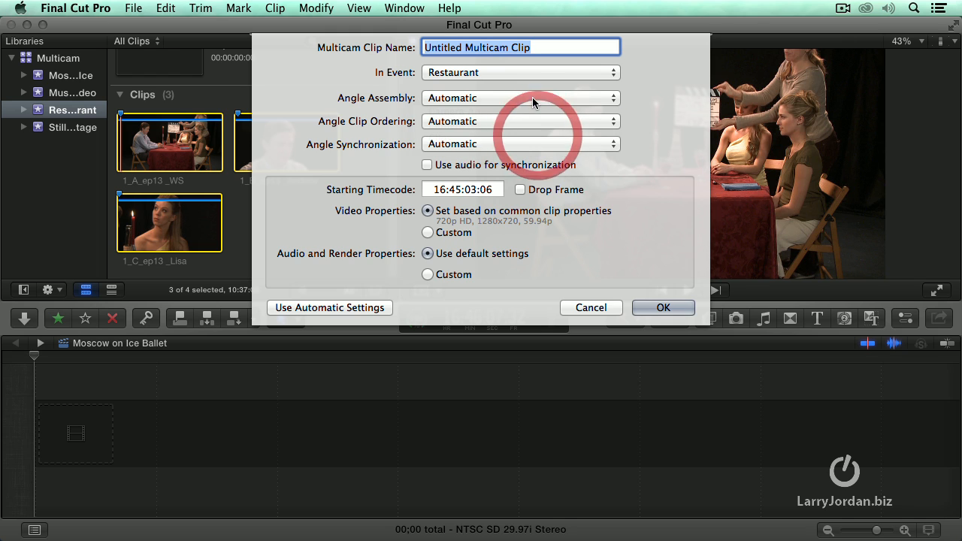
{"action": "left_click", "coordinate": [521, 121]}
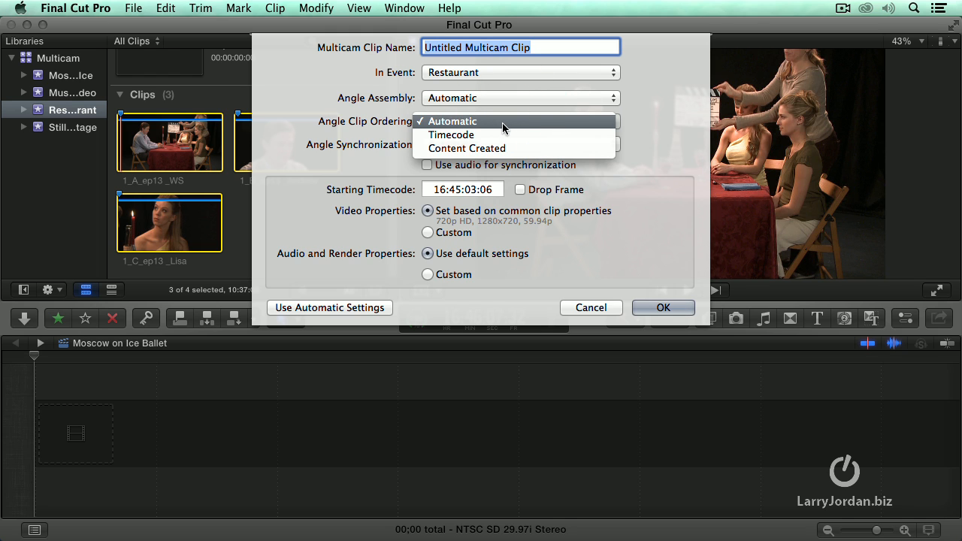
{"action": "mouse_move", "coordinate": [500, 129]}
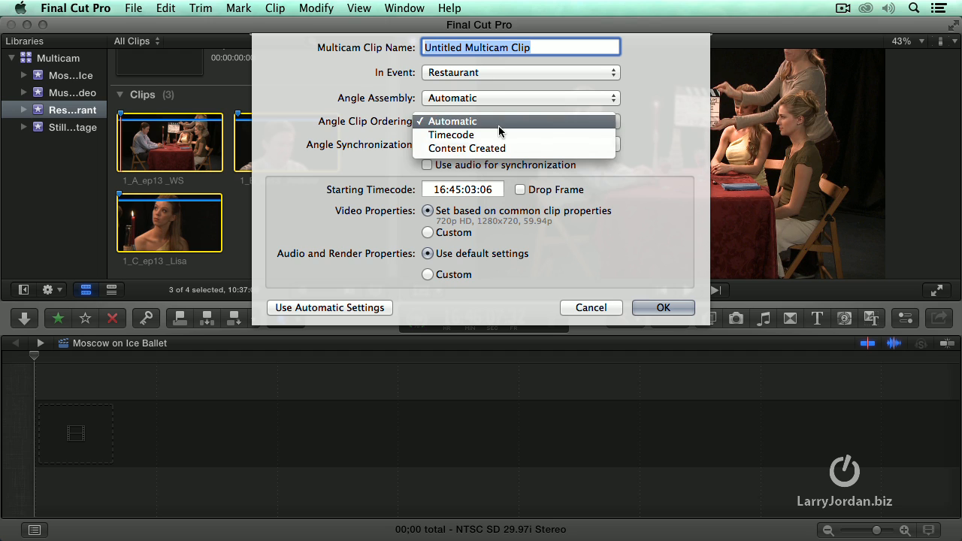
{"action": "mouse_move", "coordinate": [526, 148]}
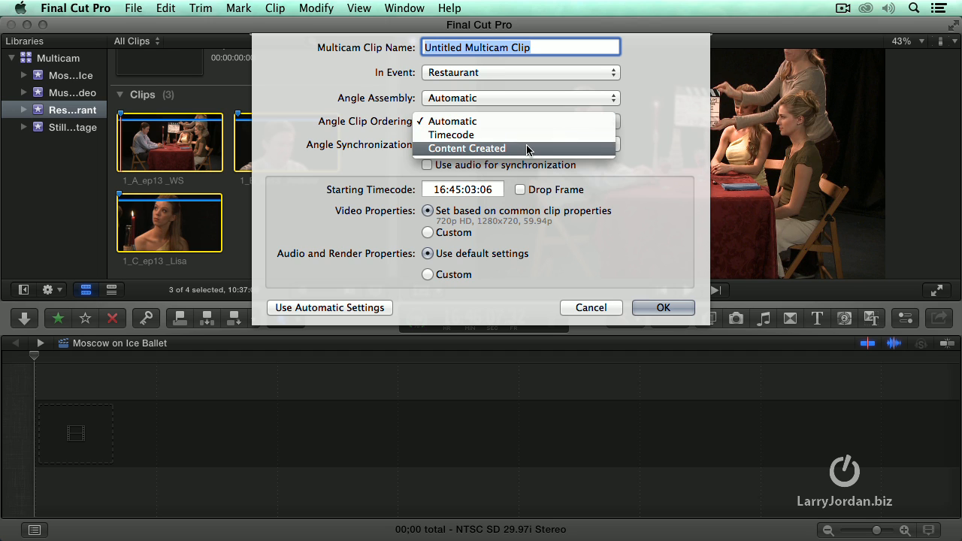
{"action": "left_click", "coordinate": [452, 121]}
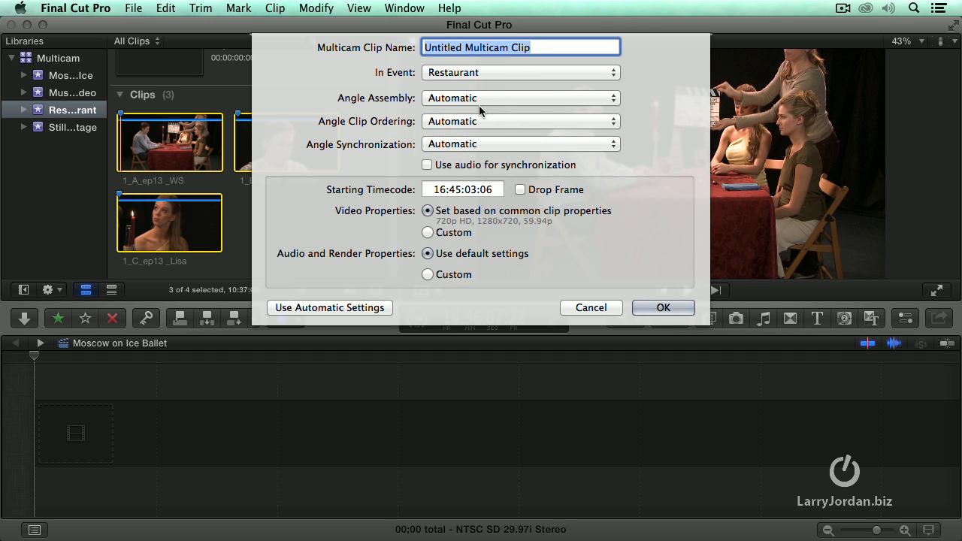
{"action": "mouse_move", "coordinate": [485, 121]}
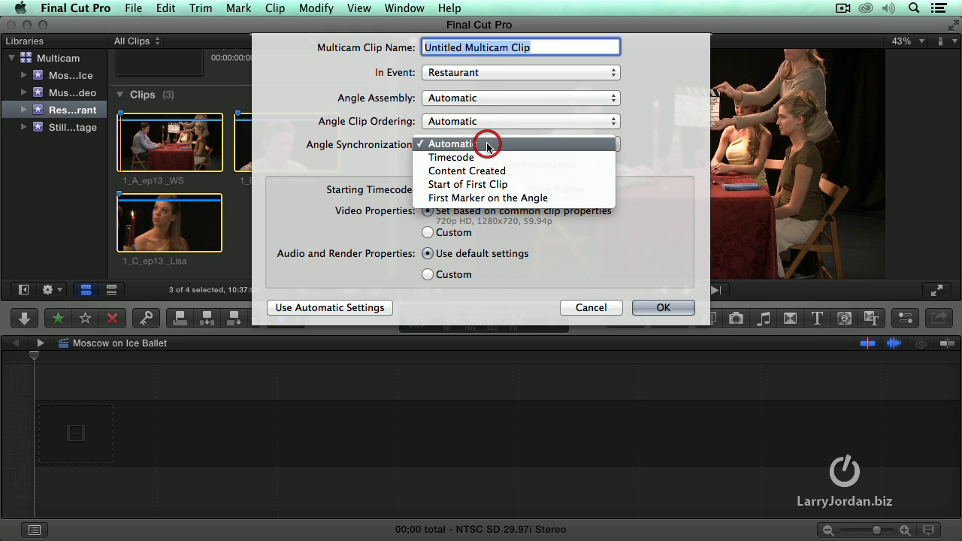
{"action": "mouse_move", "coordinate": [524, 147]}
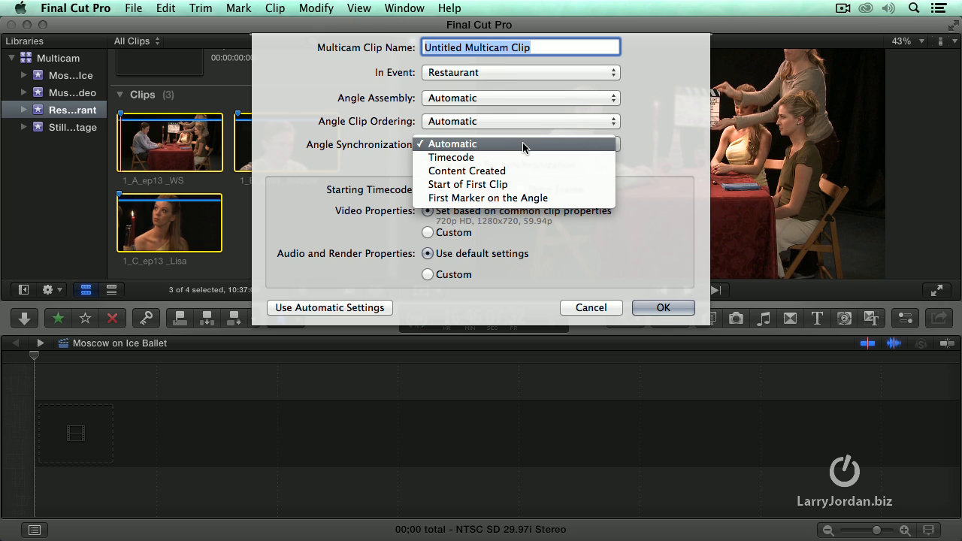
{"action": "mouse_move", "coordinate": [530, 147]}
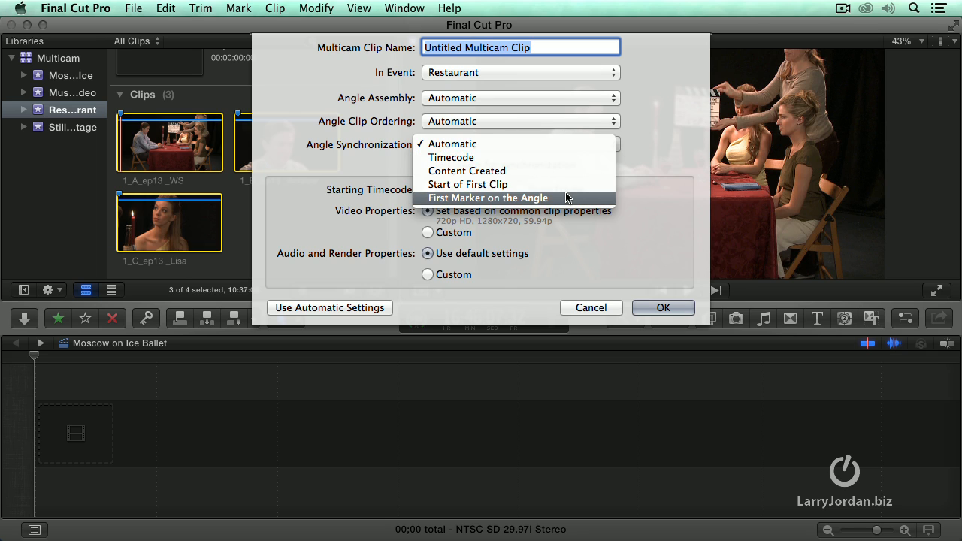
{"action": "mouse_move", "coordinate": [572, 157]}
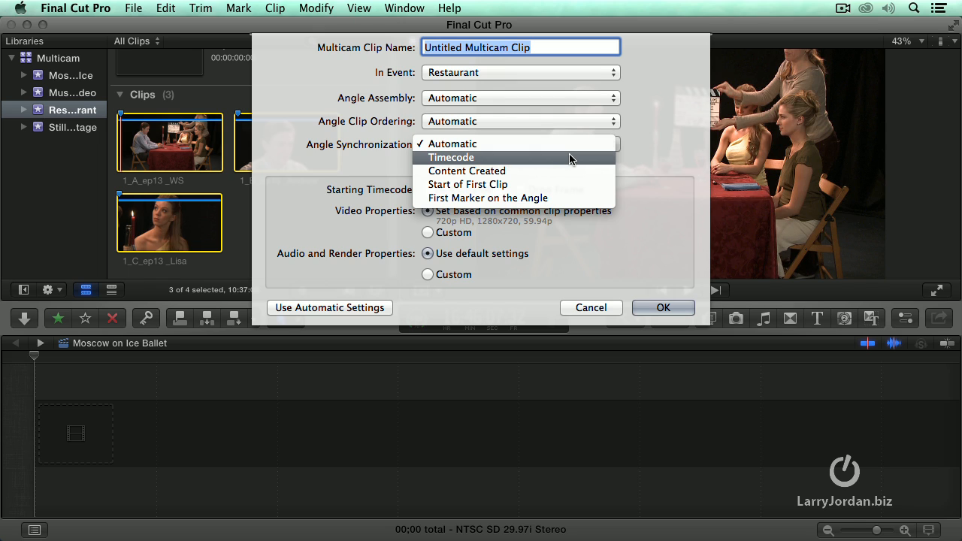
{"action": "mouse_move", "coordinate": [572, 171]}
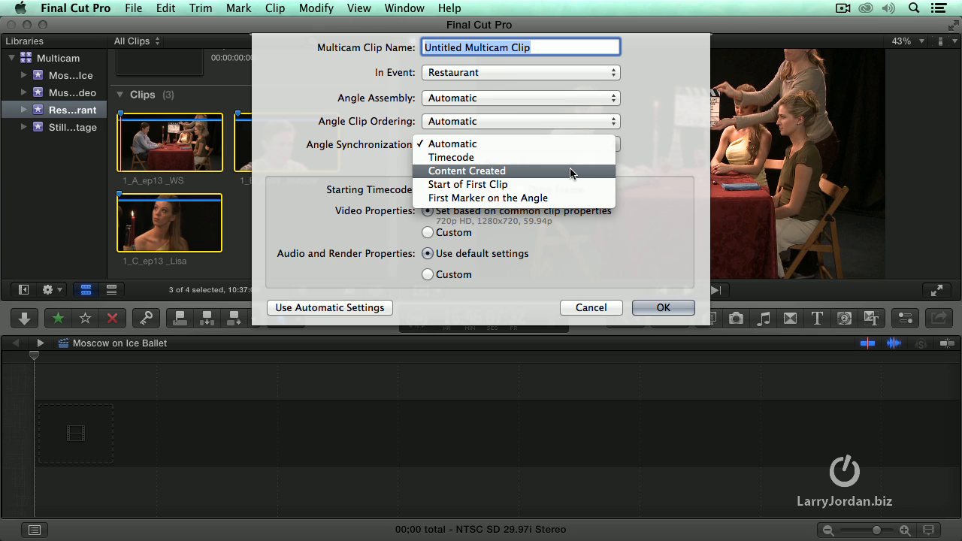
{"action": "mouse_move", "coordinate": [565, 184]}
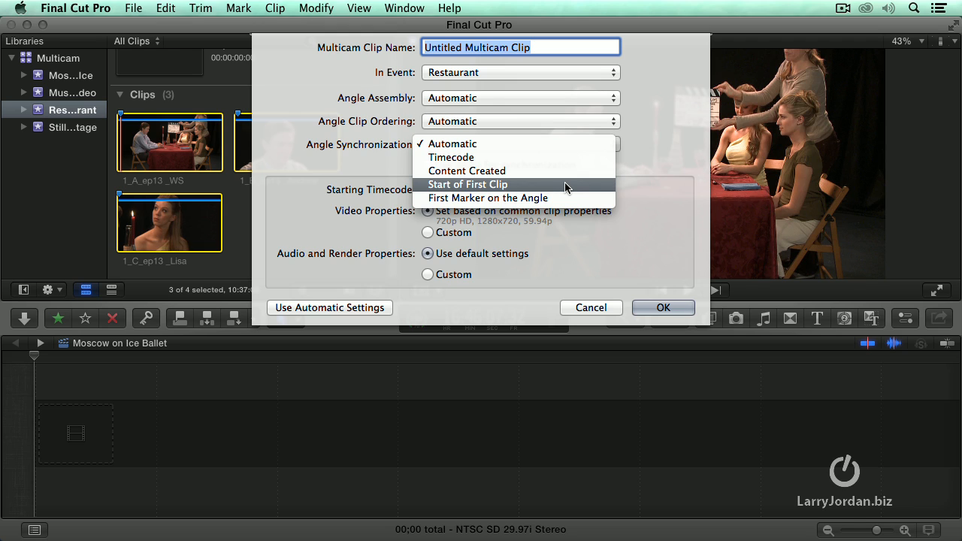
{"action": "mouse_move", "coordinate": [85, 288]}
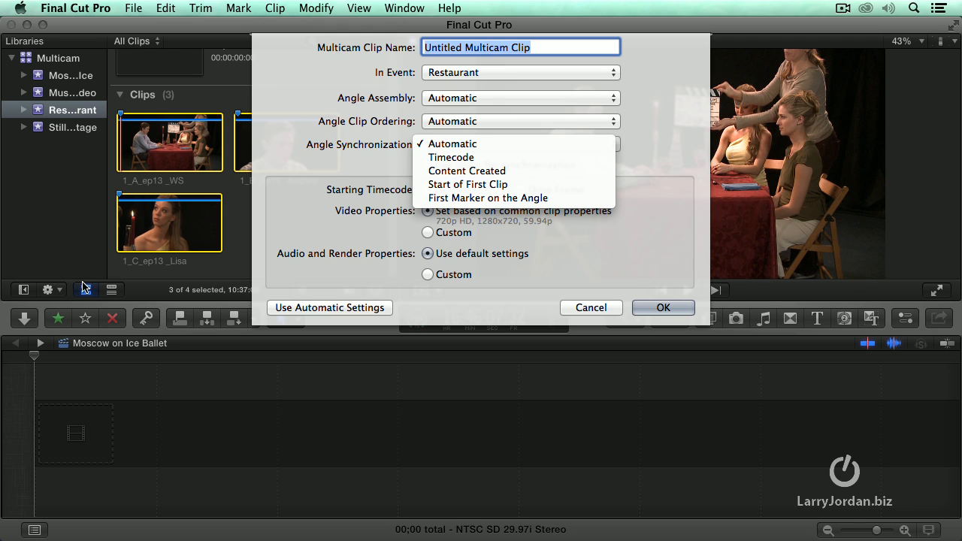
{"action": "mouse_move", "coordinate": [64, 331]}
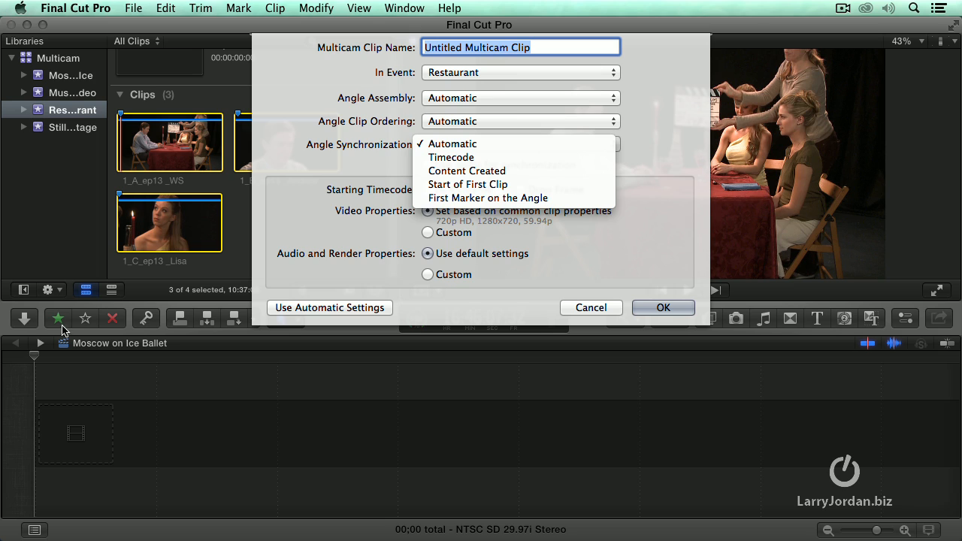
{"action": "mouse_move", "coordinate": [488, 197]}
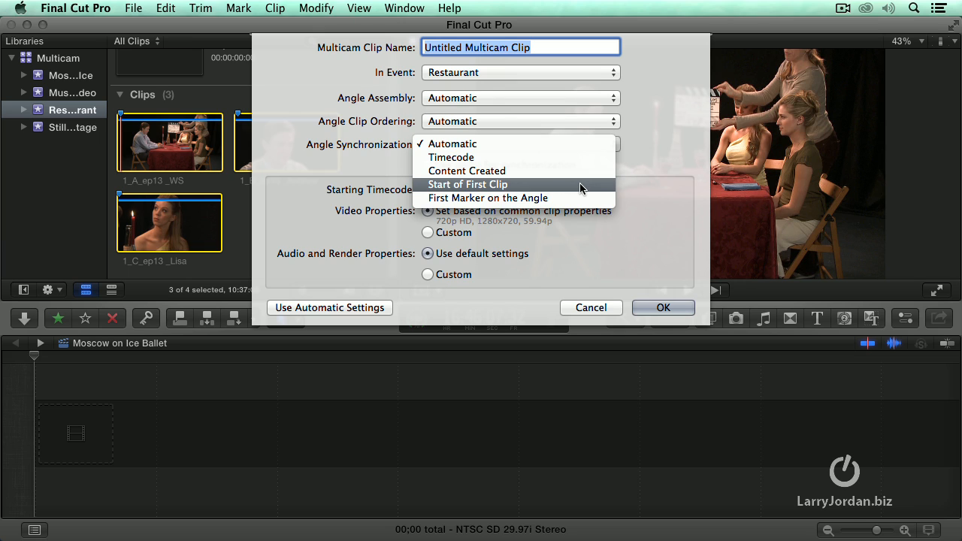
{"action": "mouse_move", "coordinate": [579, 197]}
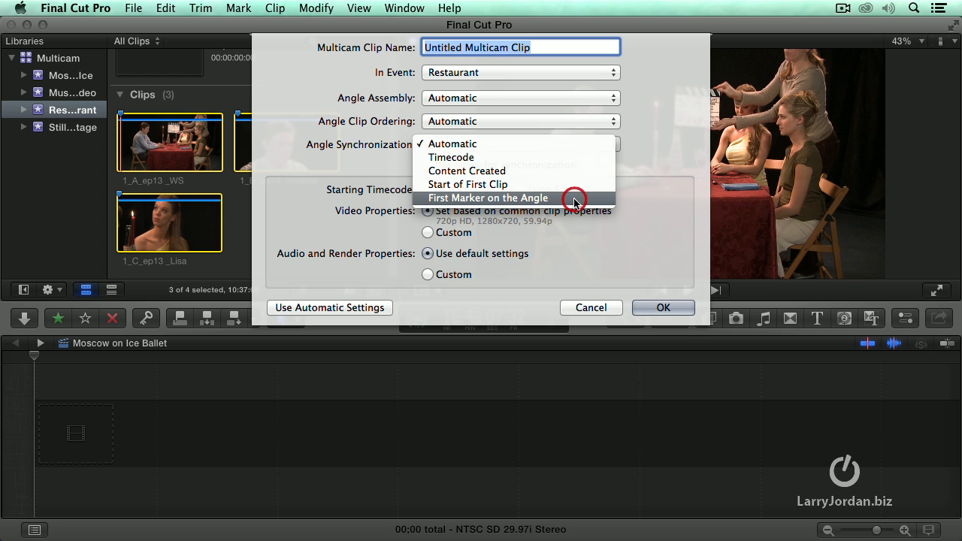
Sync angles by First Marker on the Angle and name the multicam clip 'Restaurant'
{"action": "left_click", "coordinate": [488, 198]}
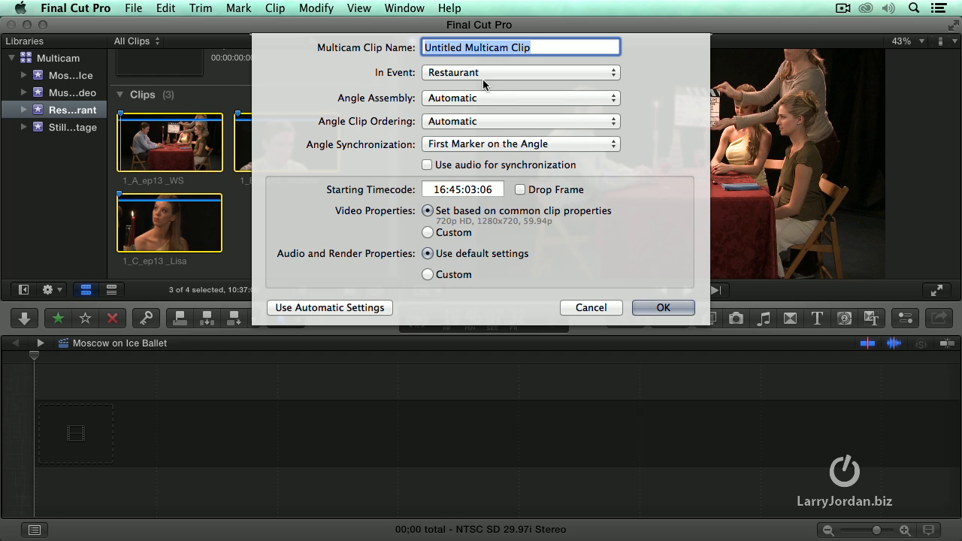
{"action": "type", "text": "Retar"}
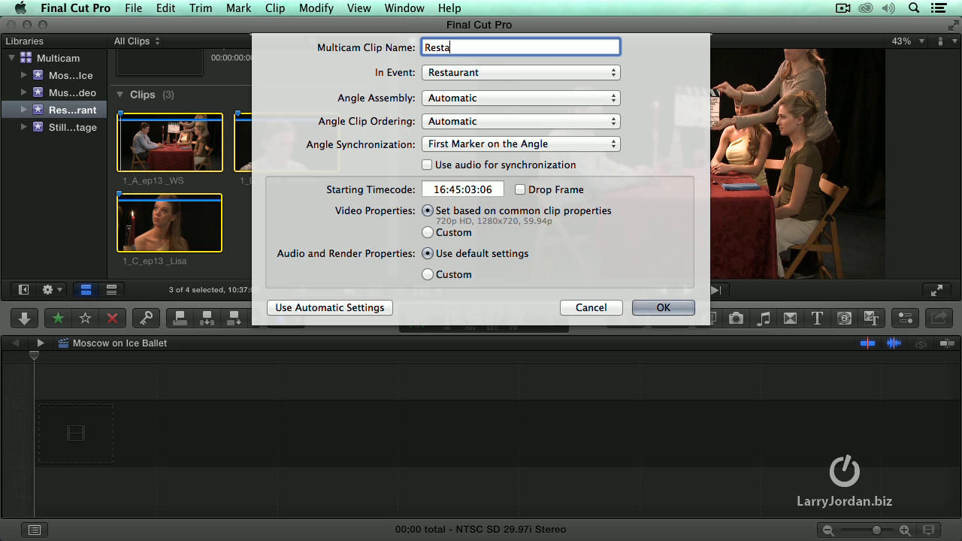
{"action": "type", "text": "urant"}
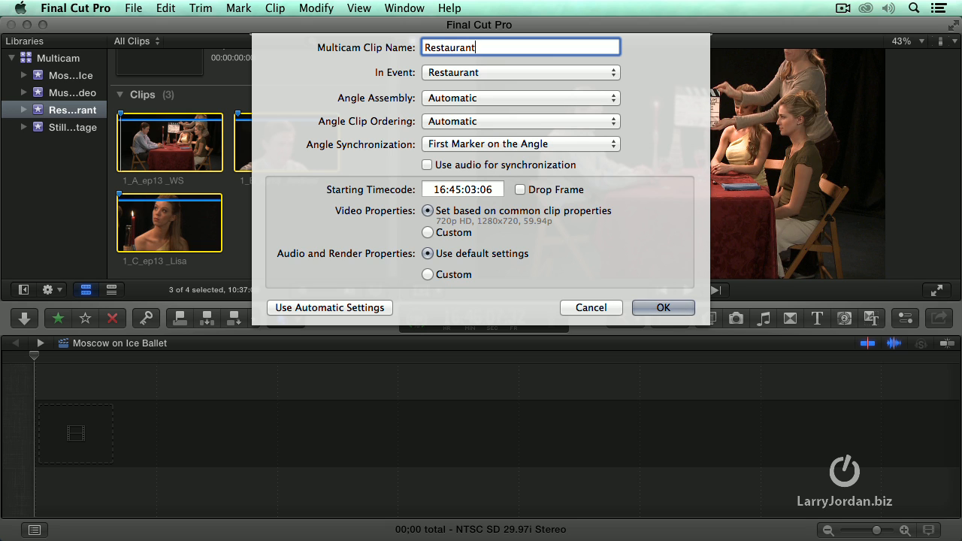
{"action": "left_click", "coordinate": [663, 307]}
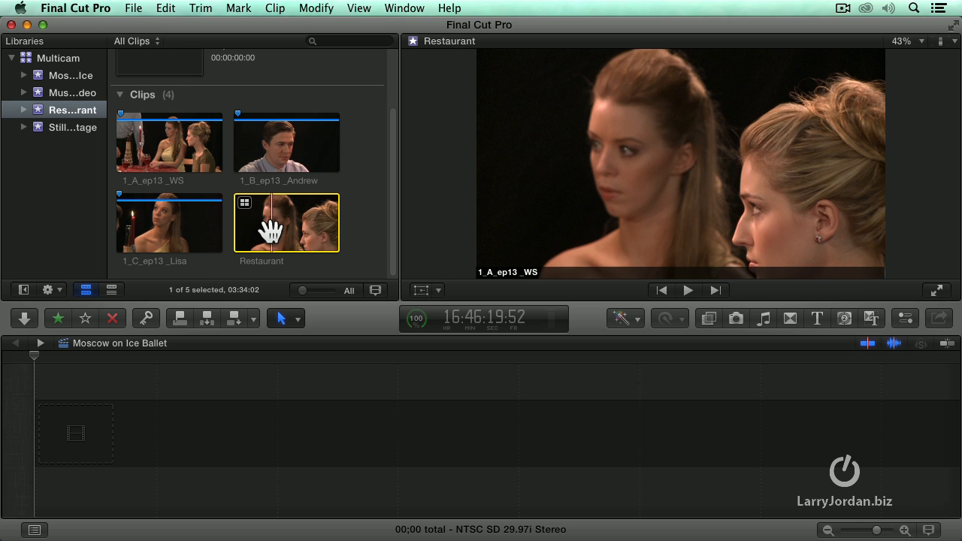
{"action": "mouse_move", "coordinate": [67, 83]}
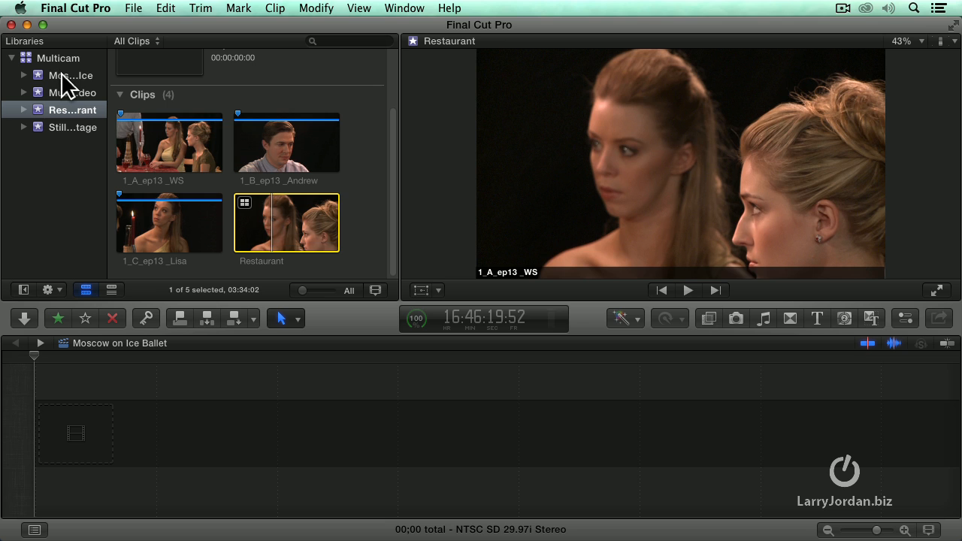
Make a timecode-synced multicam clip from the Moscow on Ice event's four clips
{"action": "left_click", "coordinate": [71, 75]}
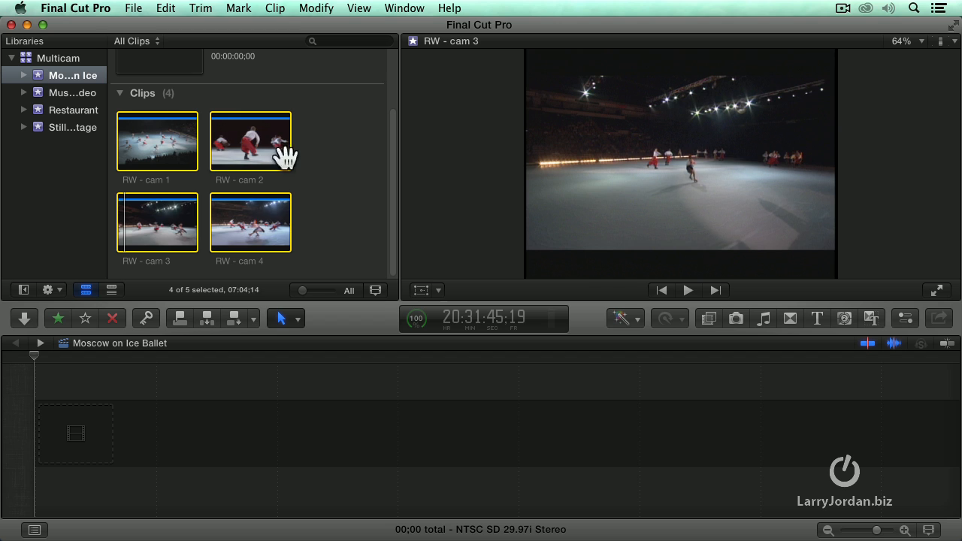
{"action": "mouse_move", "coordinate": [331, 173]}
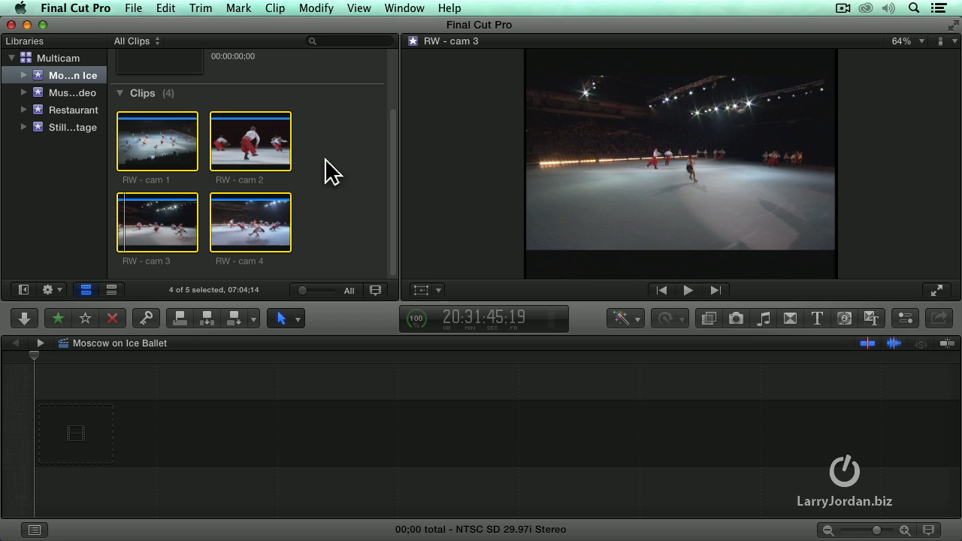
{"action": "left_click", "coordinate": [133, 8]}
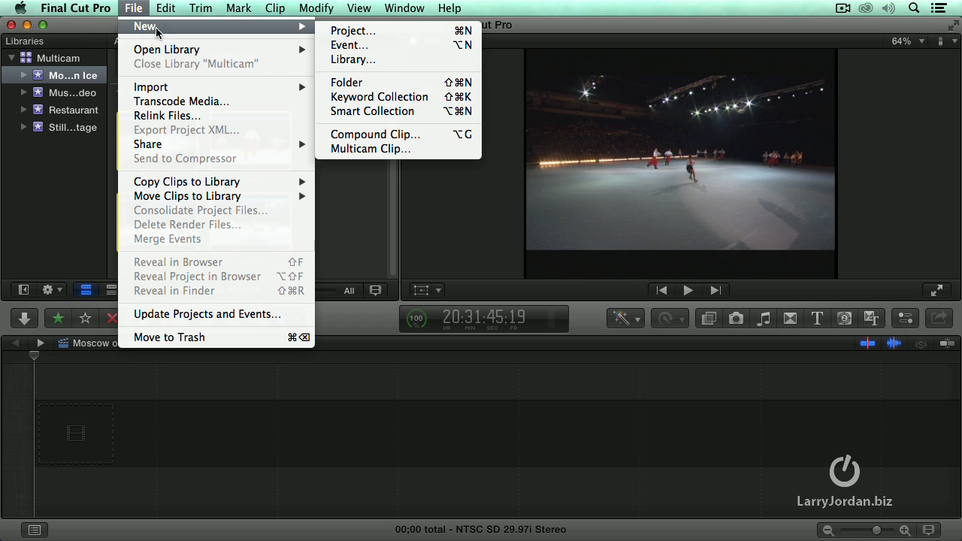
{"action": "left_click", "coordinate": [370, 148]}
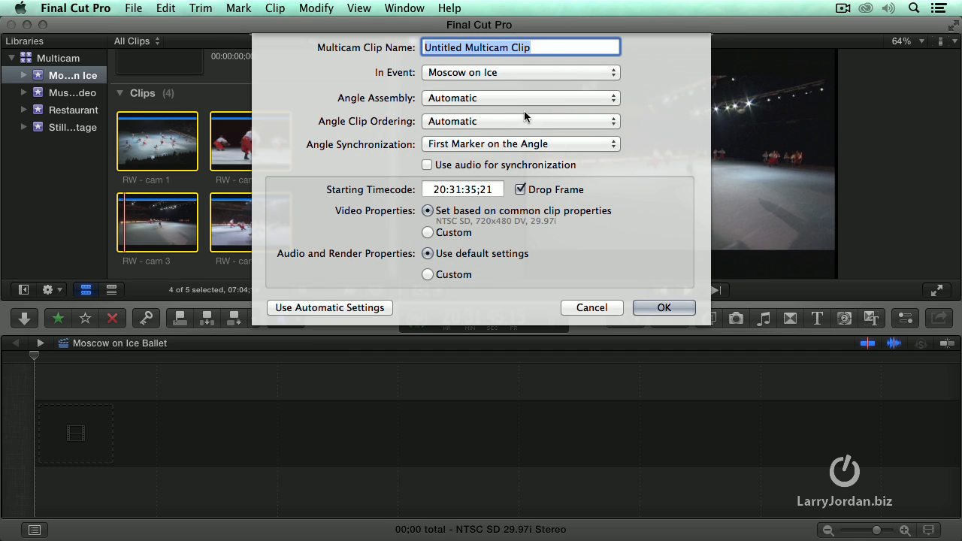
{"action": "left_click", "coordinate": [520, 144]}
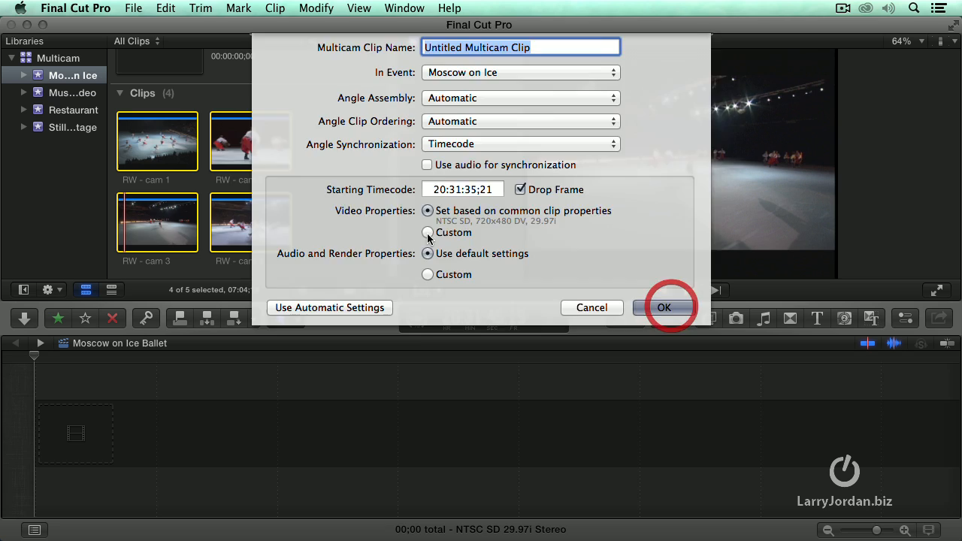
{"action": "left_click", "coordinate": [664, 308]}
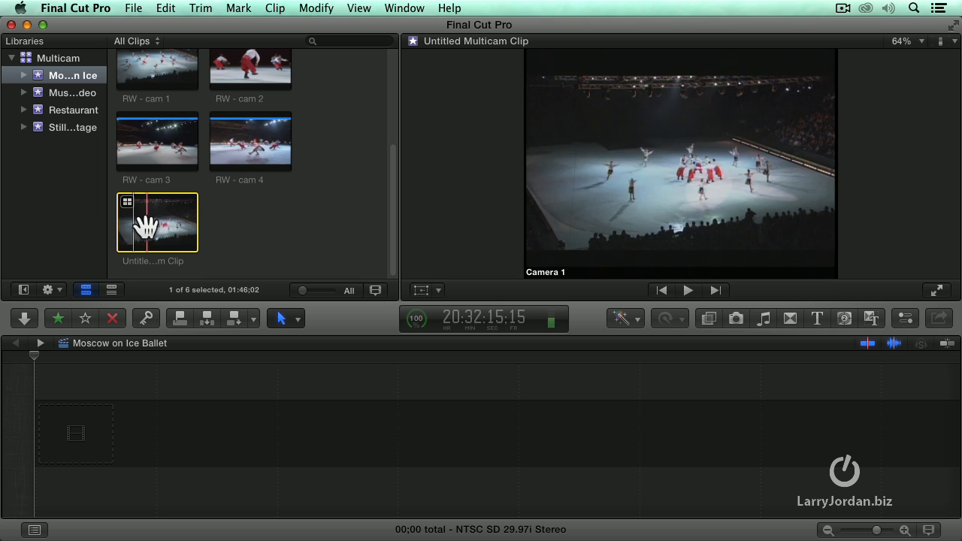
{"action": "mouse_move", "coordinate": [146, 222]}
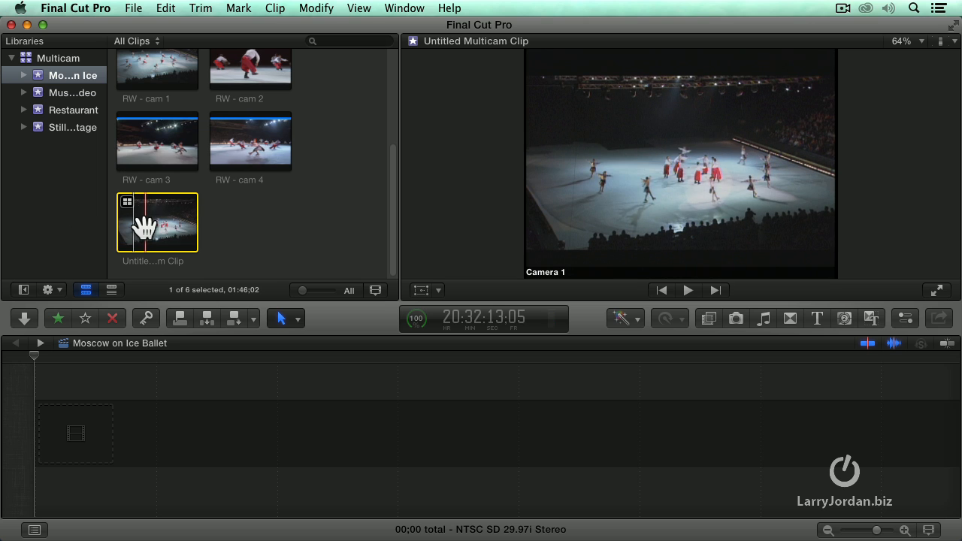